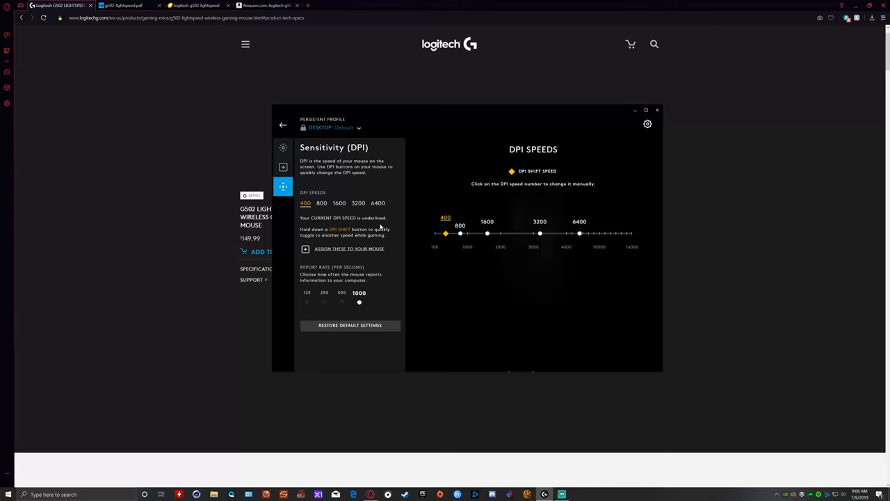
mouse_move(416, 208)
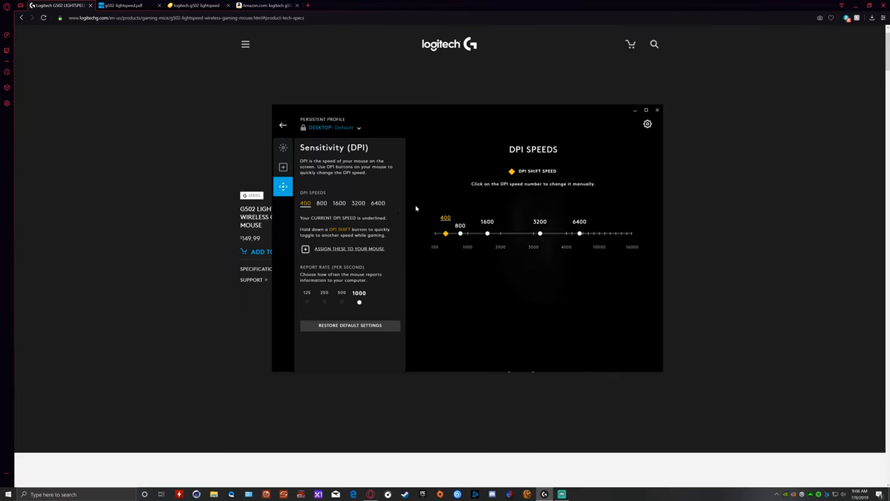
Select 1600 under DPI Speeds as the current speed, reselecting it once
left_click(486, 221)
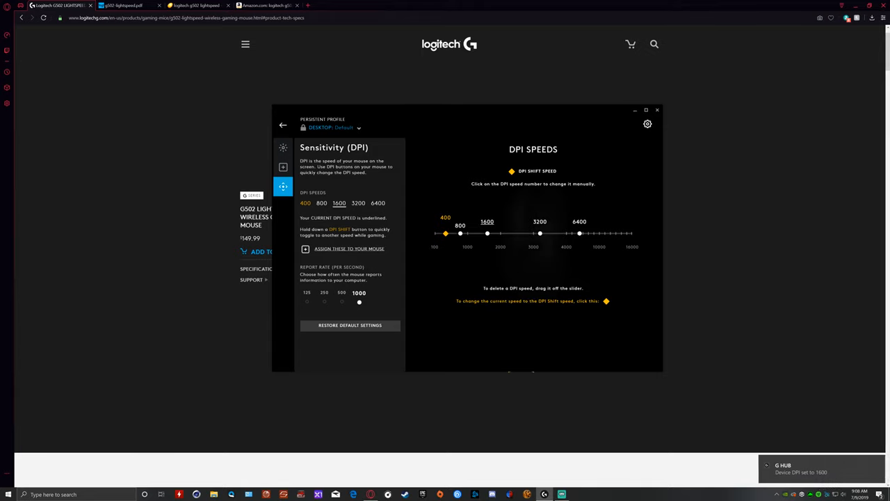
mouse_move(385, 274)
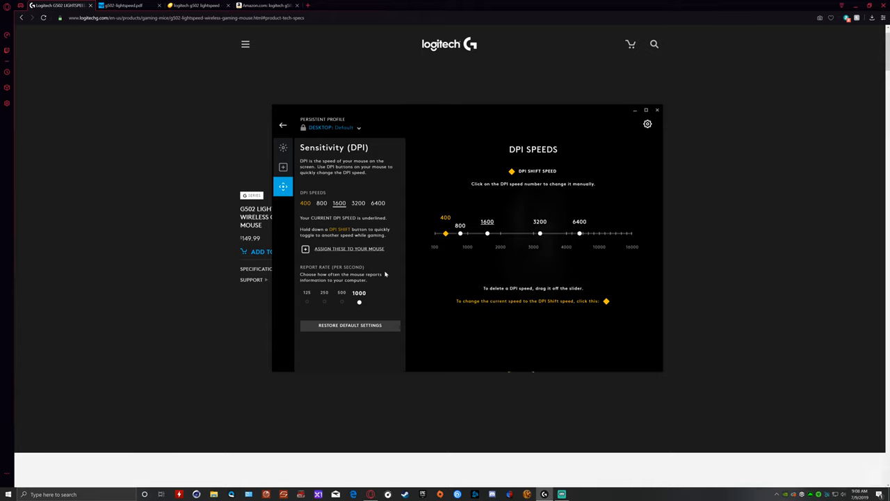
mouse_move(395, 251)
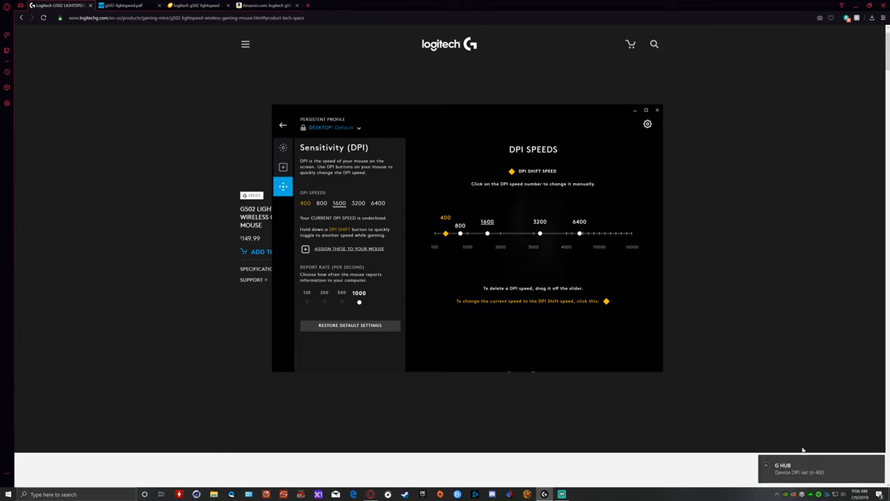
mouse_move(669, 419)
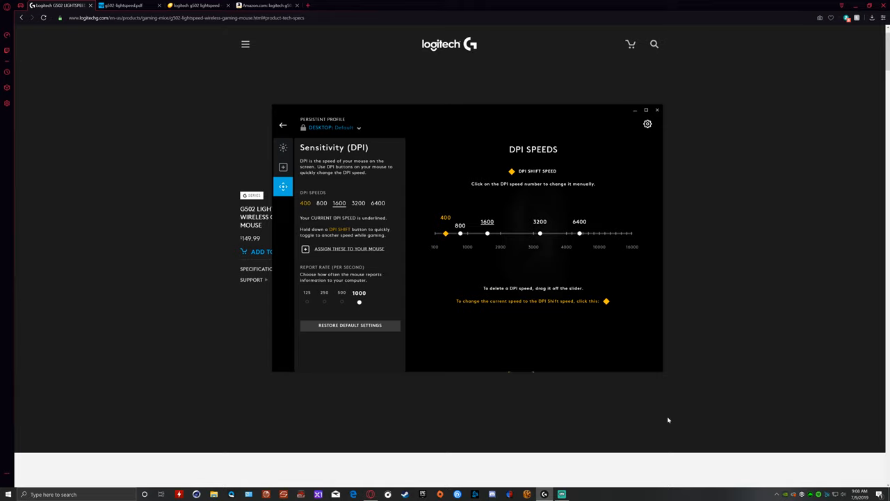
mouse_move(549, 328)
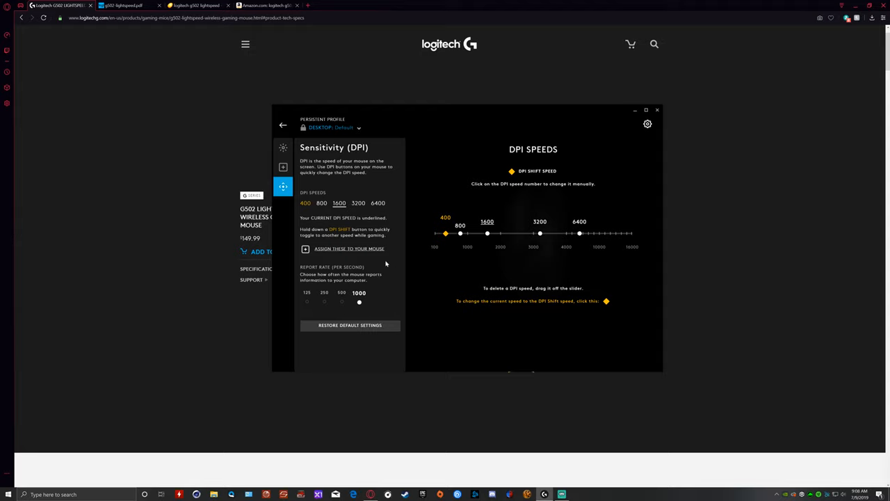
mouse_move(407, 221)
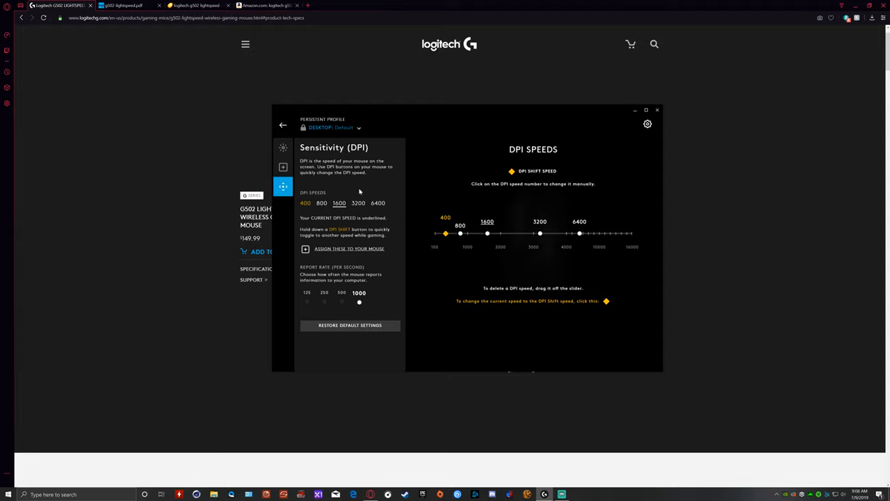
mouse_move(388, 233)
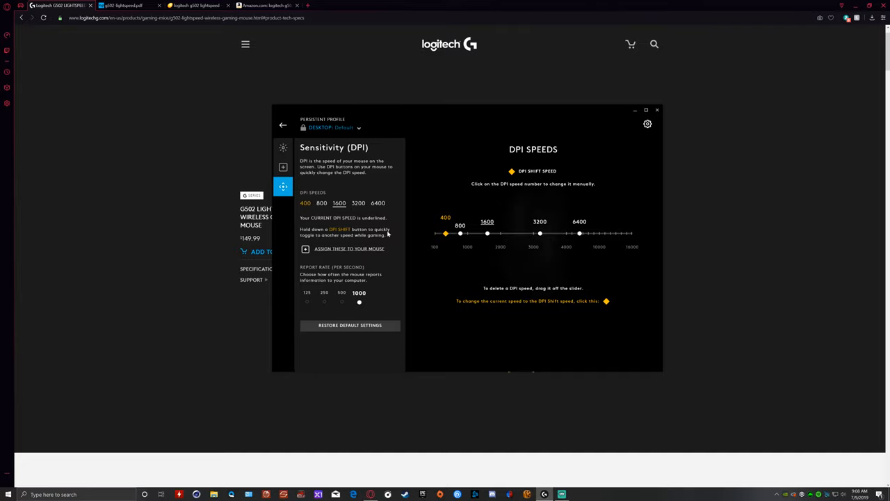
mouse_move(475, 222)
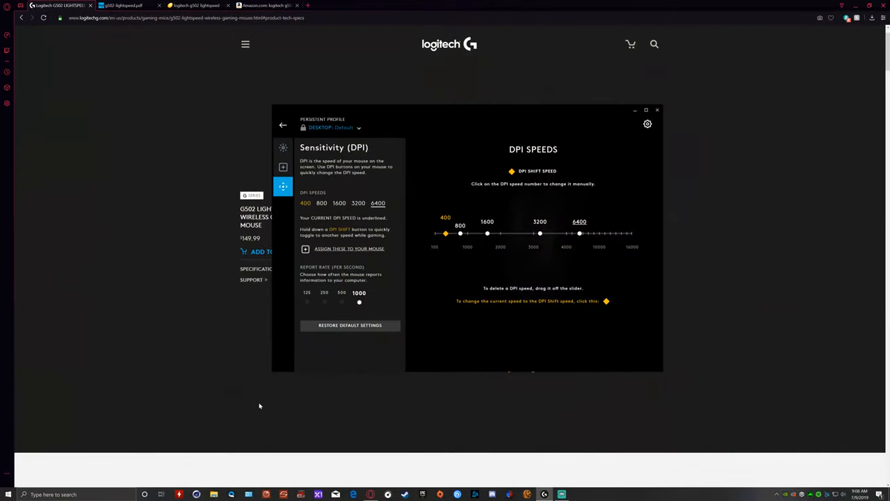
left_click(487, 233)
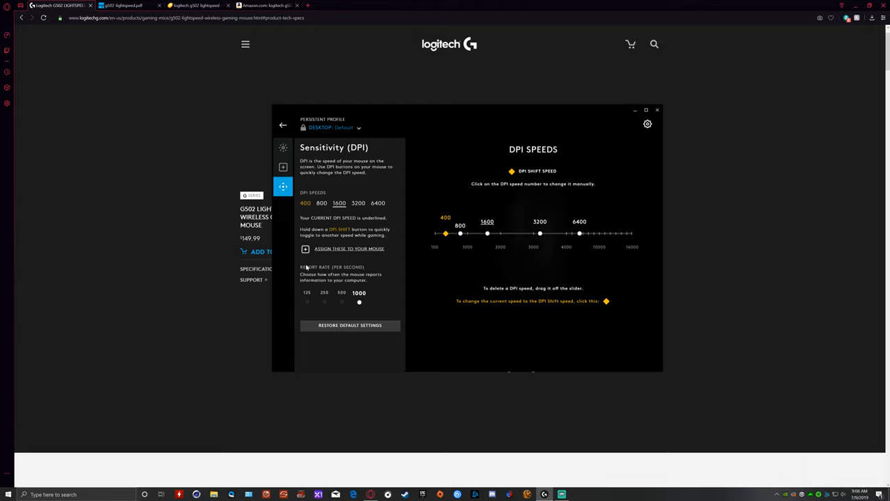
mouse_move(407, 145)
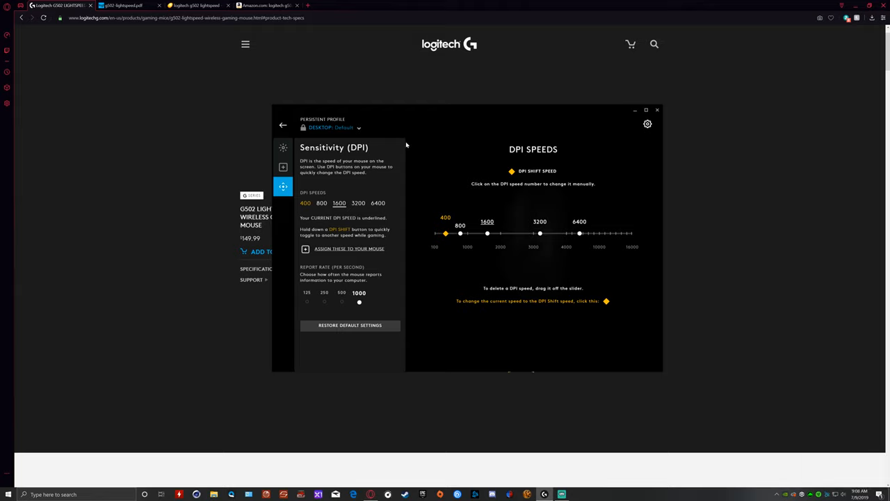
mouse_move(394, 266)
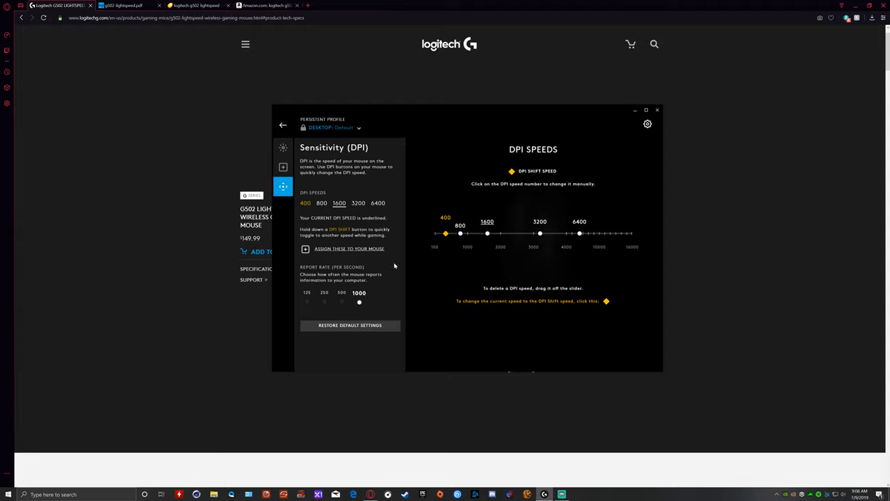
mouse_move(520, 240)
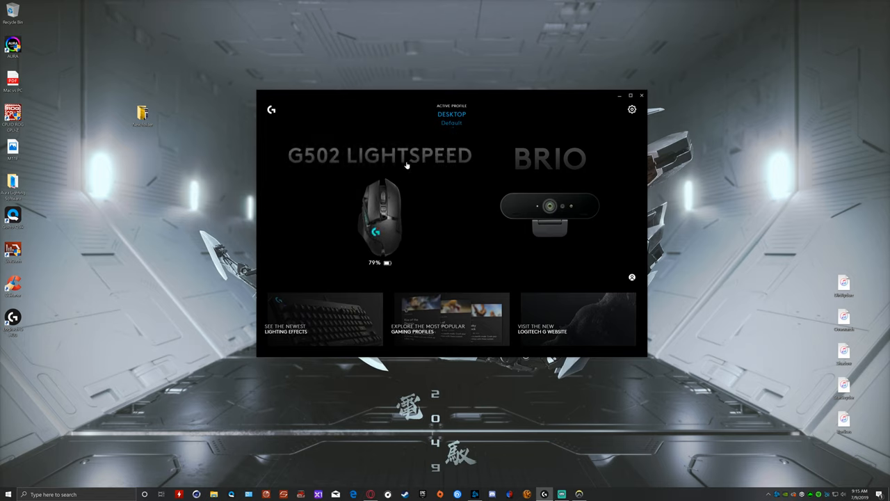
Open the G502 LIGHTSPEED settings, view its button assignments, then return home
left_click(381, 216)
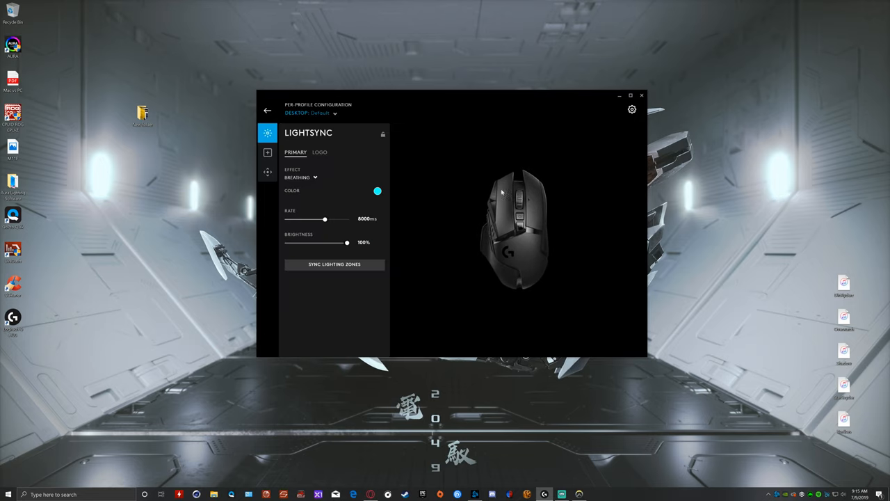
left_click(267, 152)
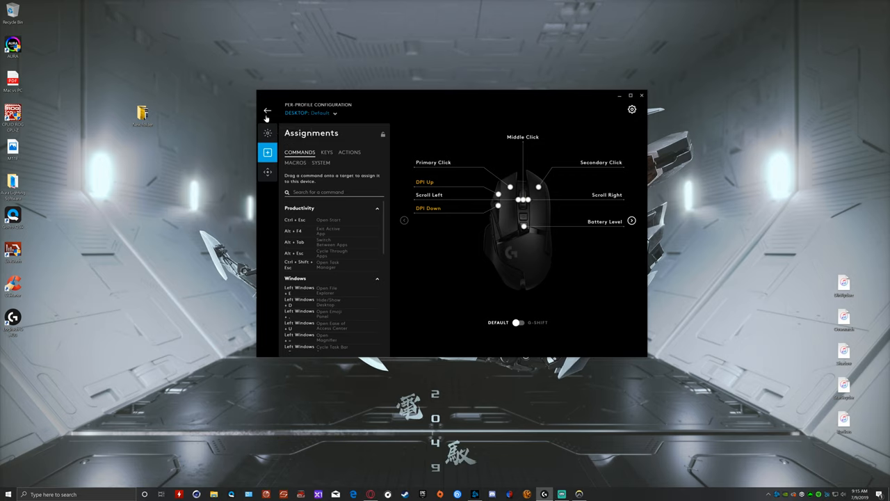
left_click(267, 111)
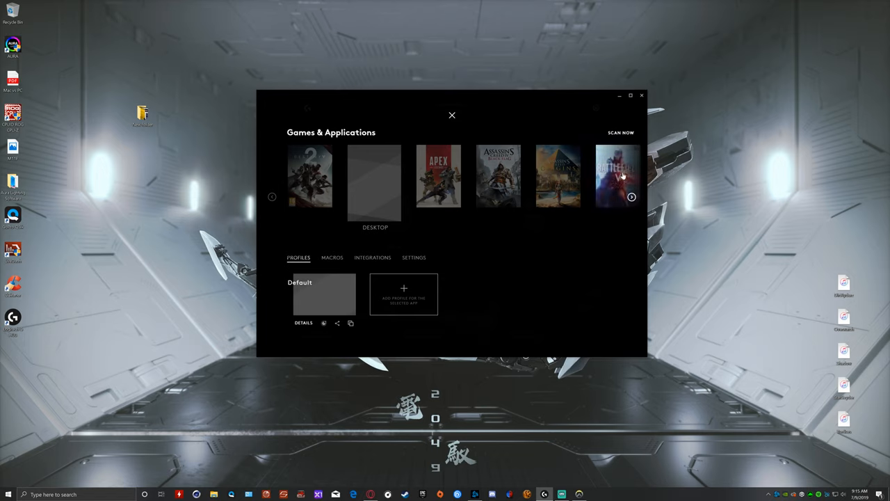
Browse the games list to Overwatch, then add a new profile for Desktop
left_click(631, 197)
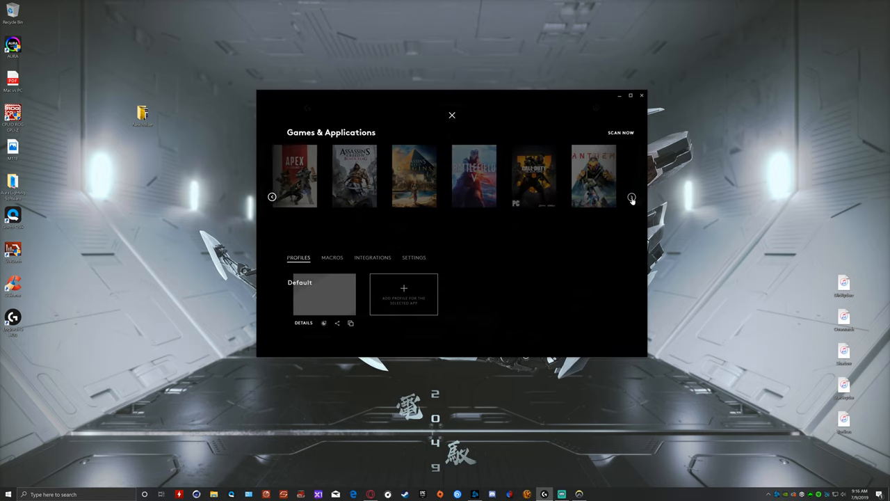
left_click(631, 197)
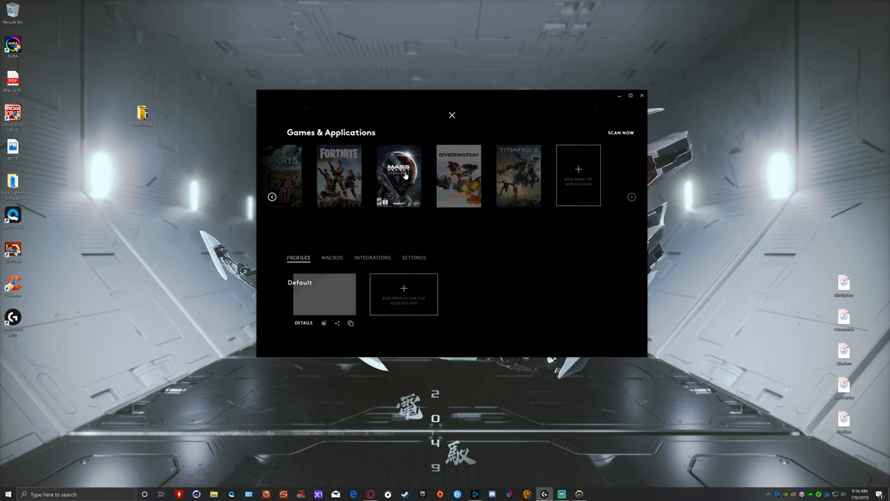
left_click(458, 176)
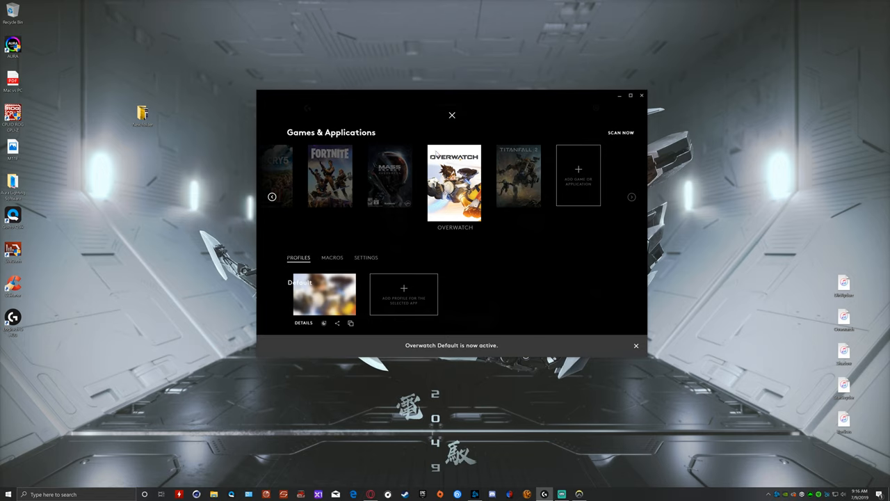
left_click(635, 345)
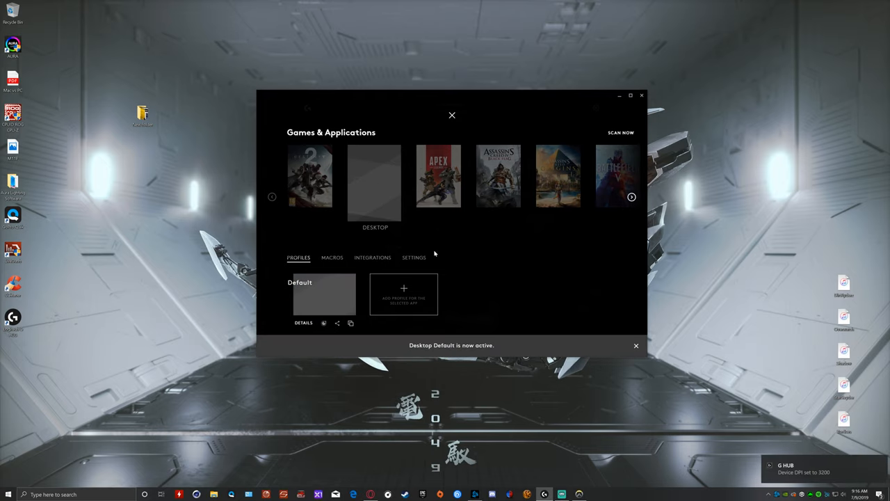
left_click(403, 288)
type("Overwatch 1")
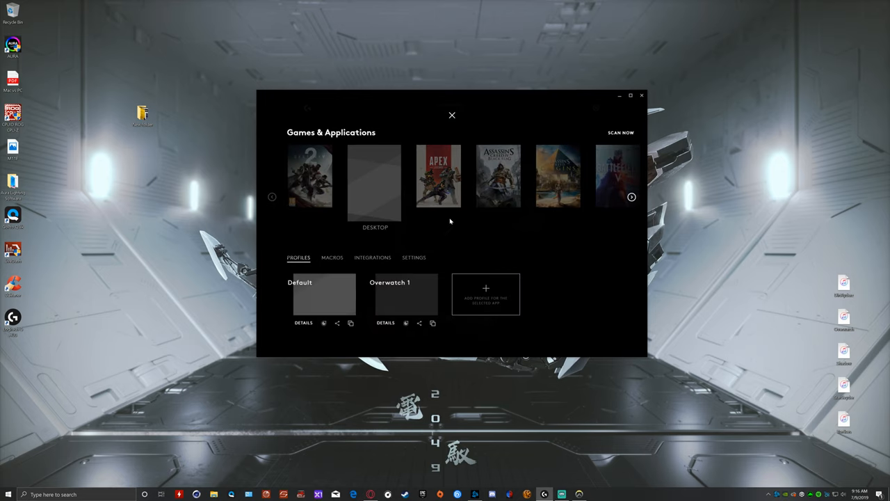
mouse_move(381, 295)
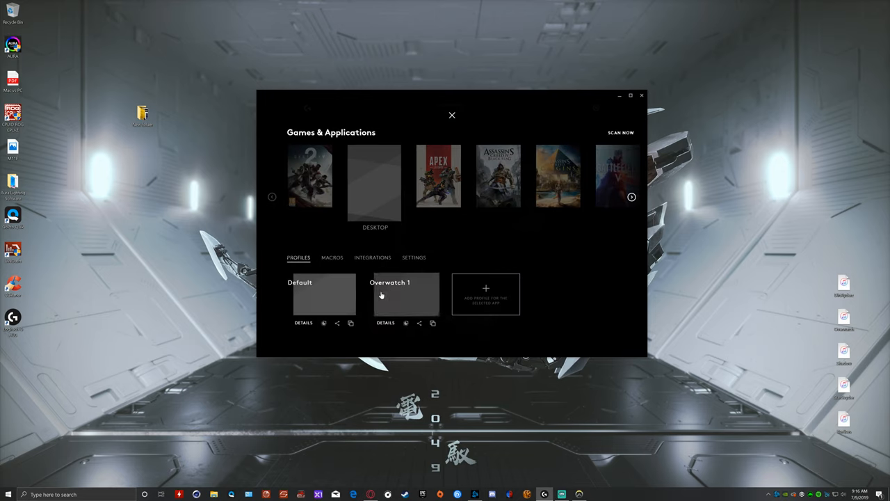
Activate the Overwatch 1 profile and bring up its mouse lighting settings
left_click(405, 294)
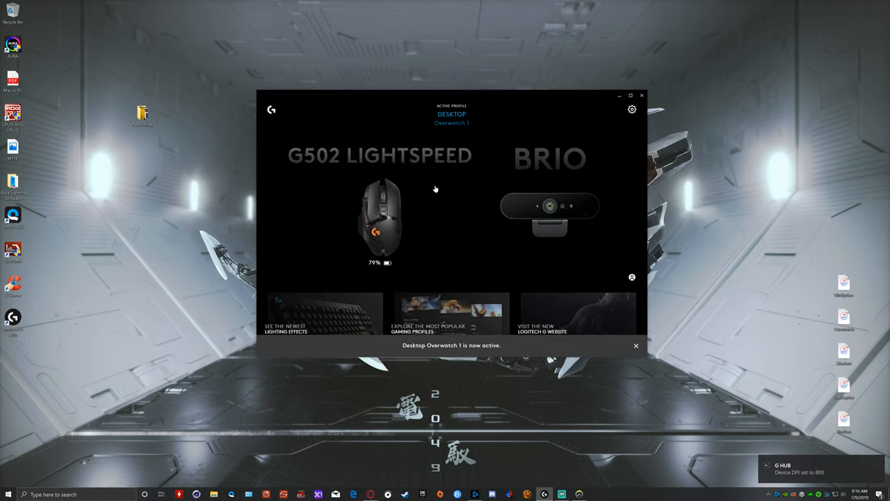
left_click(381, 215)
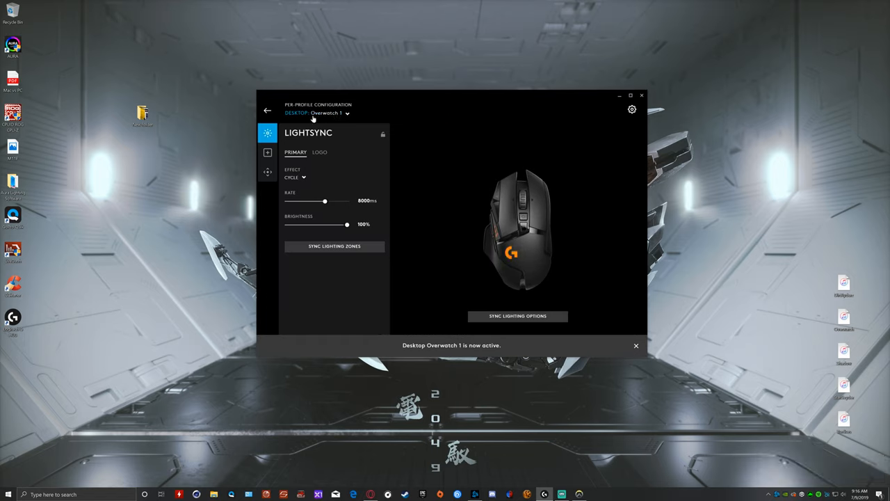
left_click(267, 110)
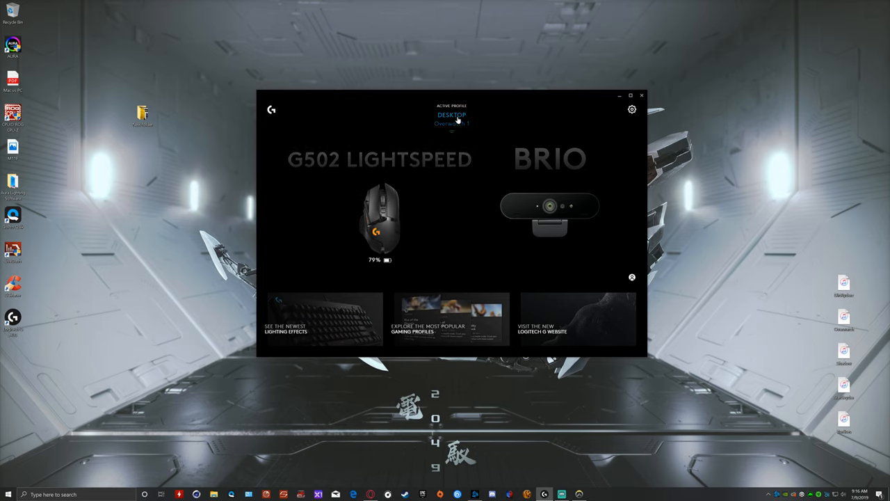
left_click(451, 114)
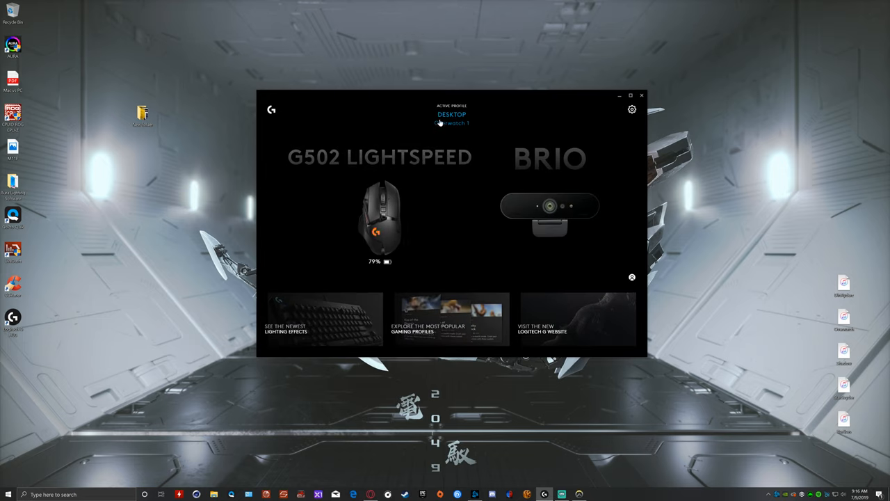
left_click(452, 114)
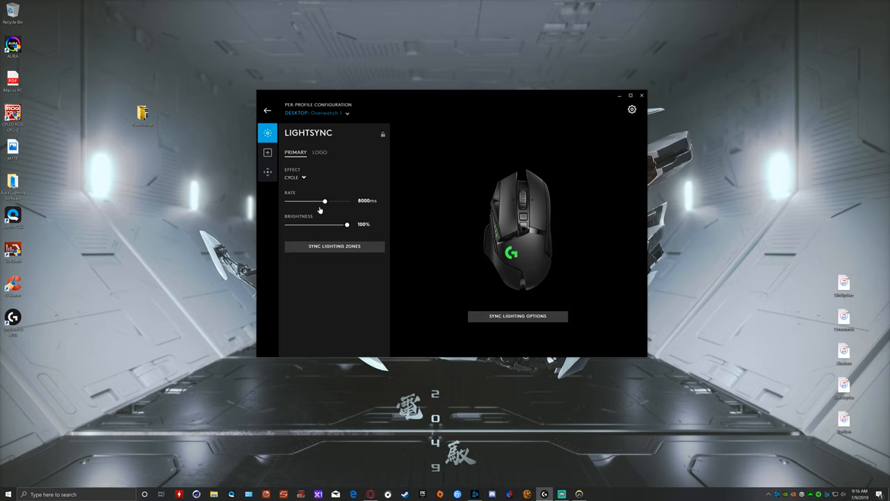
Set the mouse lighting to a Breathing effect in vivid purple (9051FF)
left_click(296, 177)
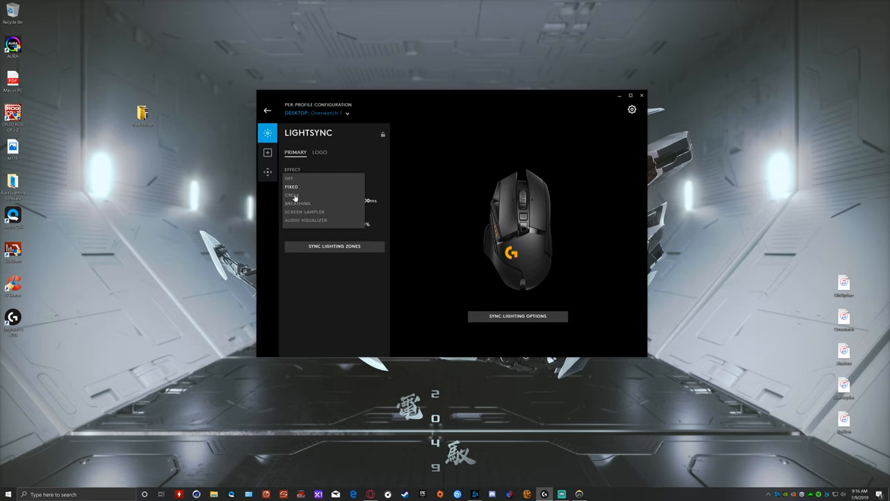
left_click(291, 195)
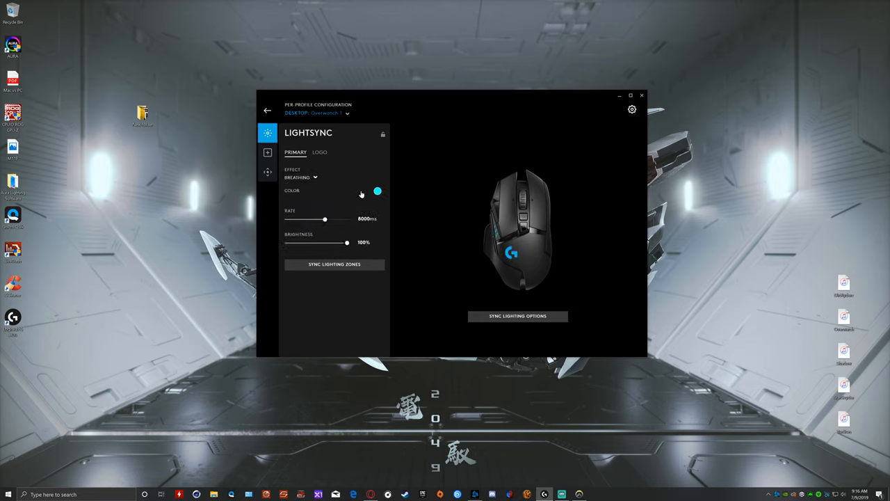
left_click(377, 191)
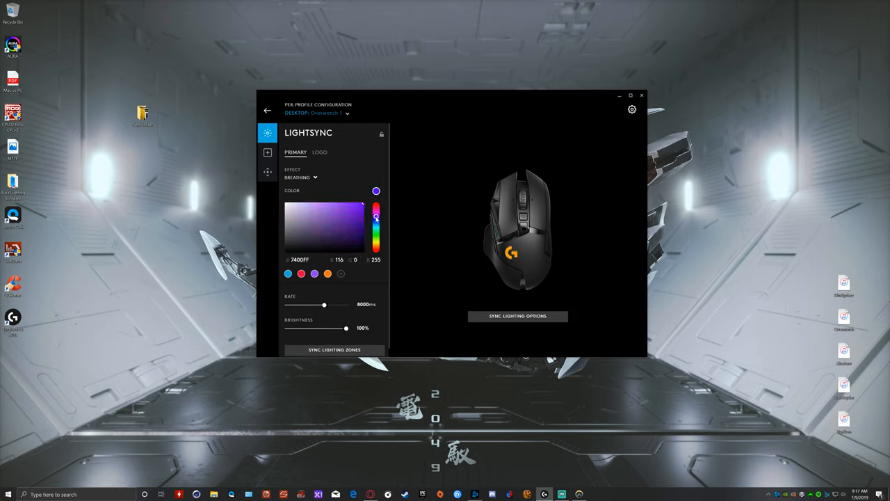
left_click(342, 228)
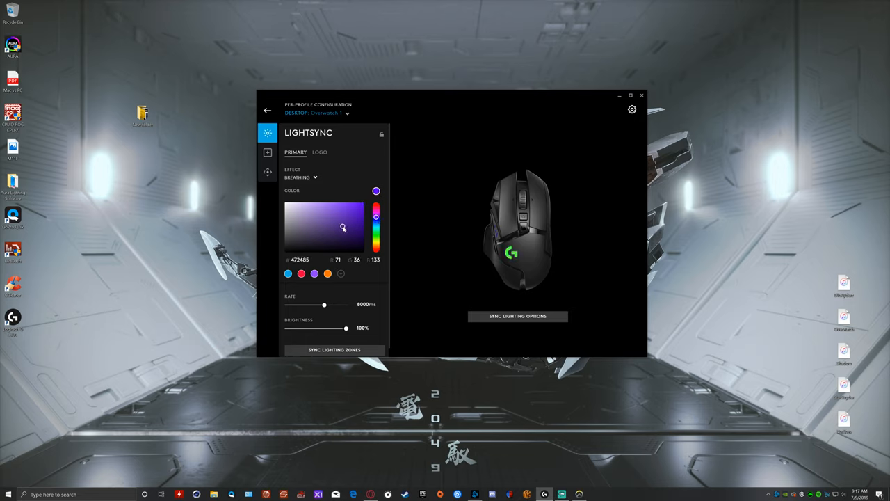
left_click(338, 202)
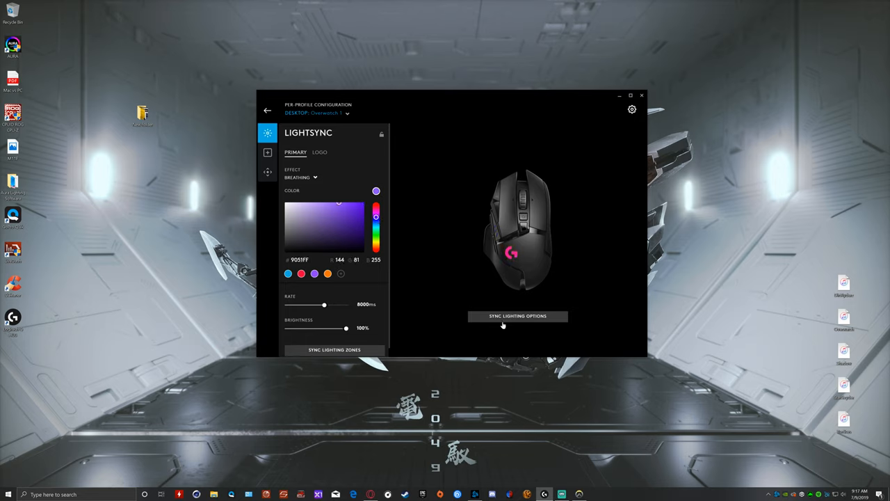
mouse_move(449, 270)
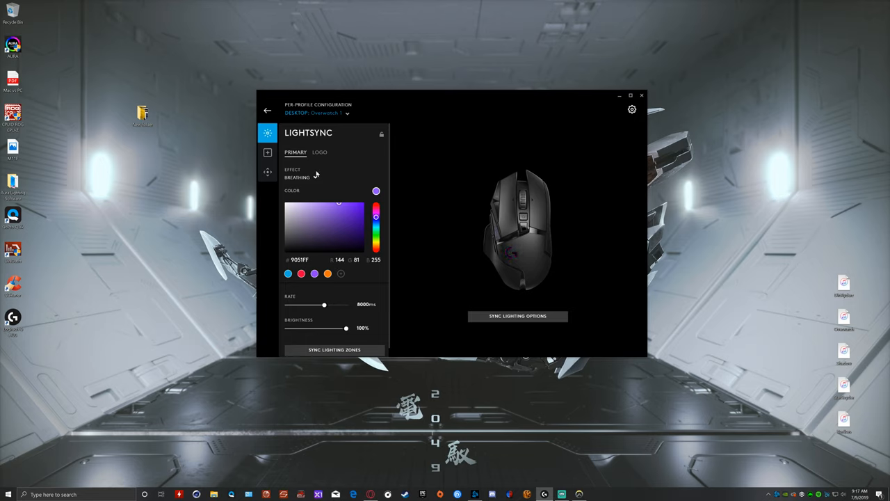
left_click(267, 152)
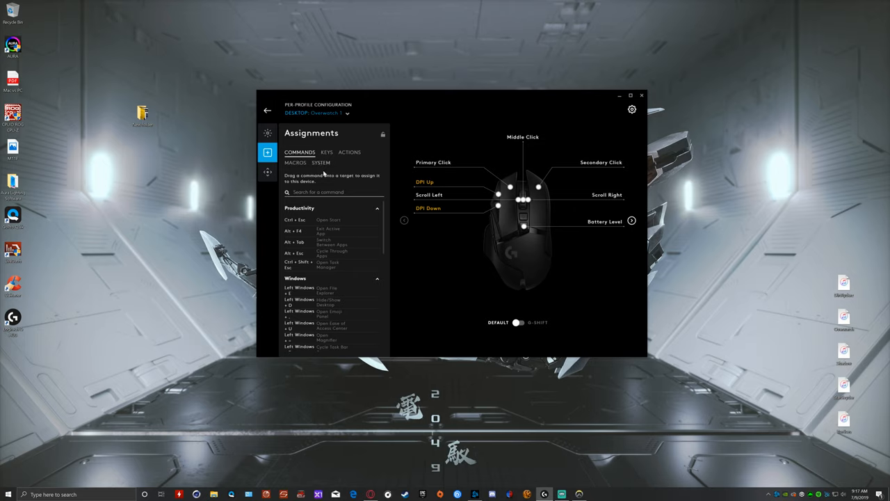
mouse_move(325, 167)
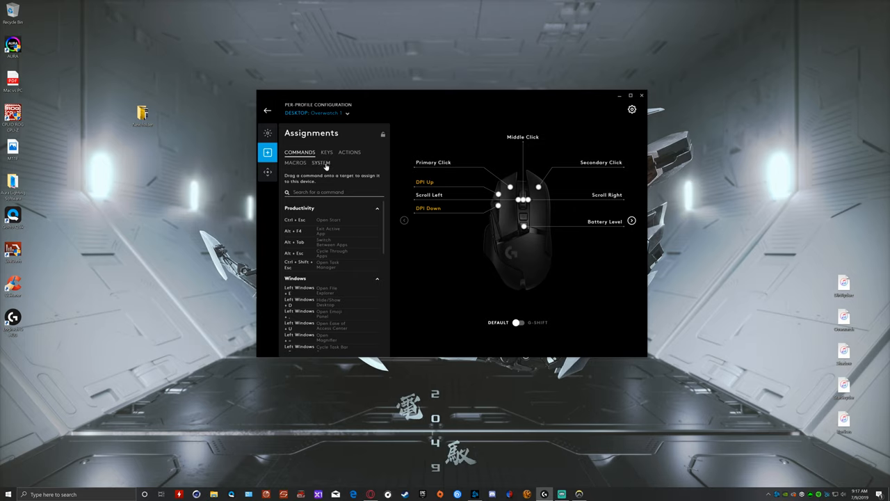
Show the KEYS list and the mouse's side-button view for assigning keys
left_click(326, 151)
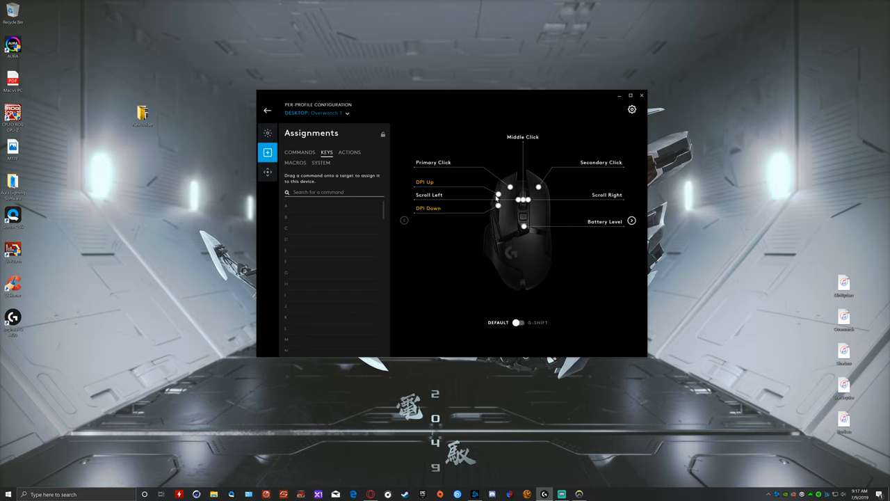
mouse_move(508, 209)
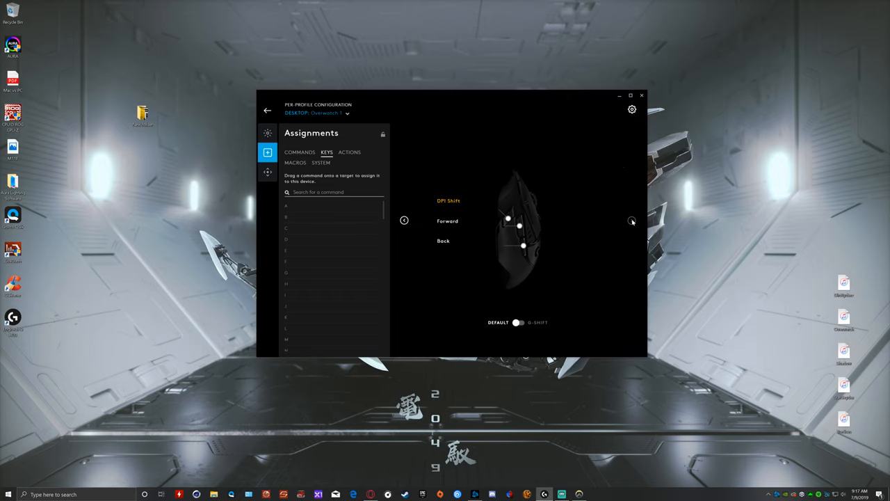
left_click(518, 224)
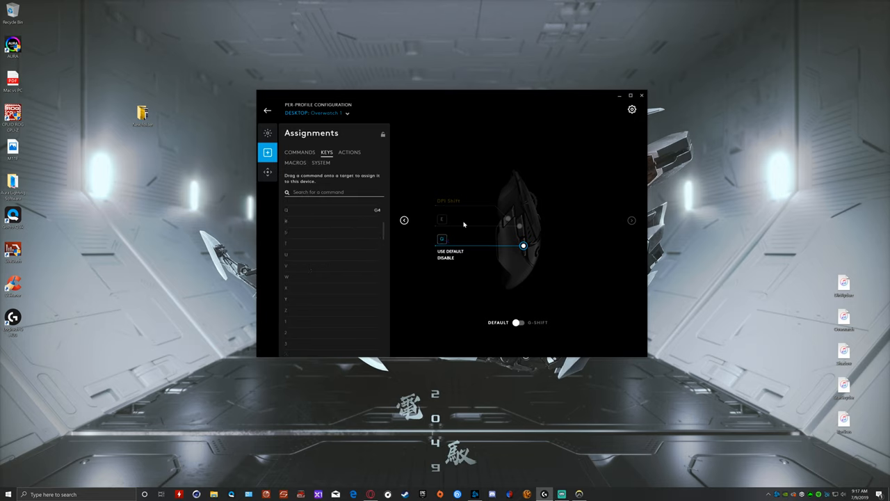
mouse_move(633, 222)
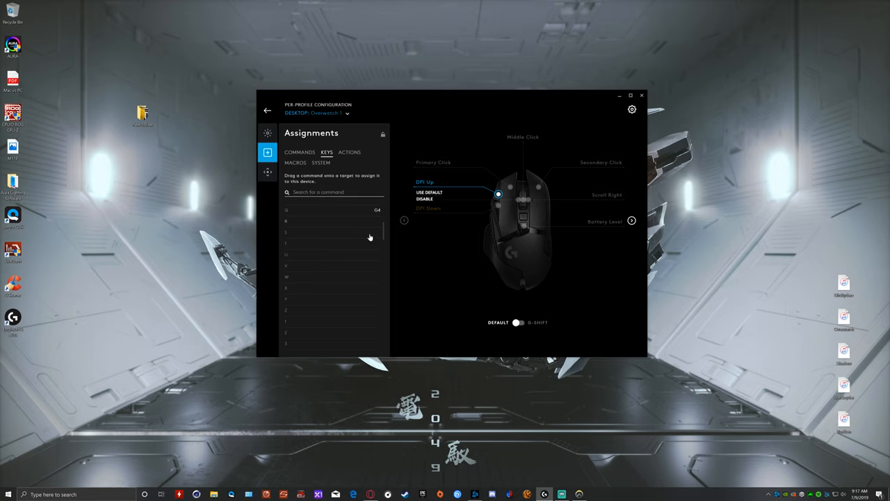
mouse_move(315, 272)
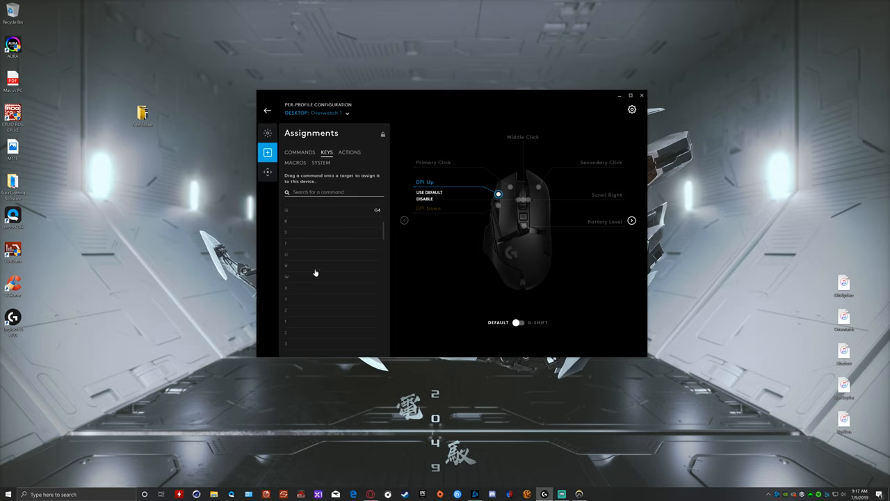
mouse_move(288, 267)
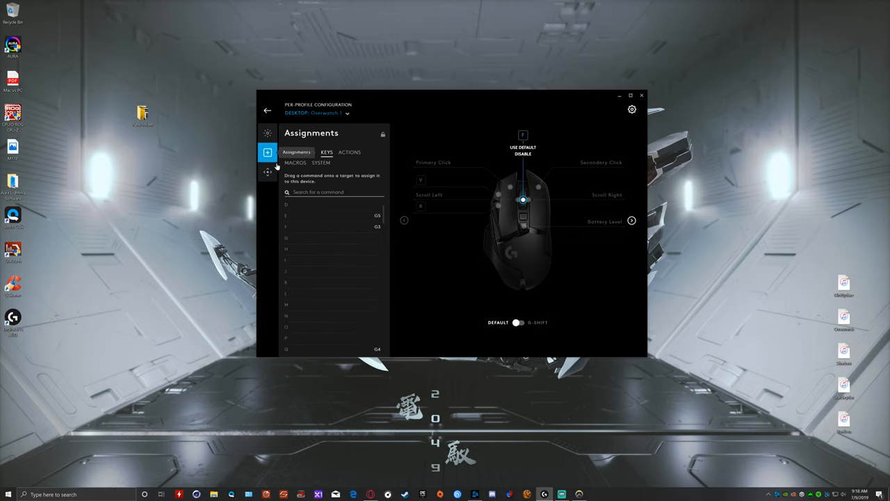
Confirm 3200 as the current DPI speed, then return to button assignments
left_click(267, 172)
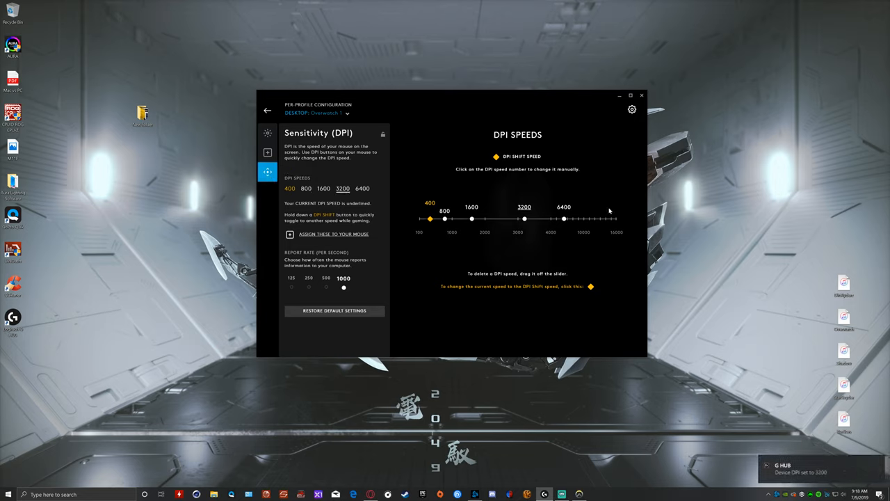
mouse_move(267, 133)
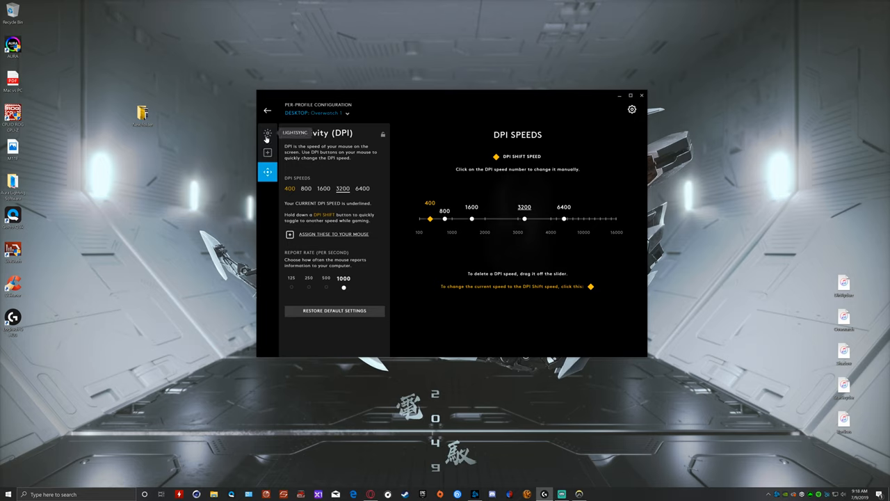
left_click(267, 152)
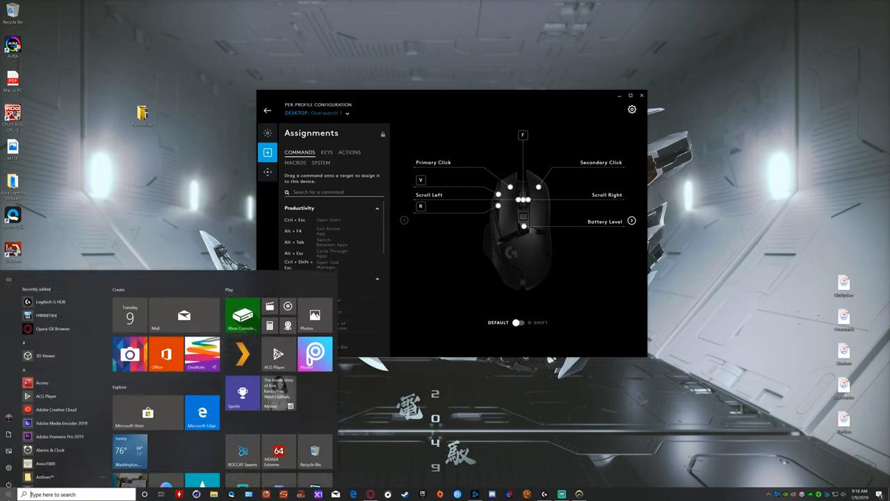
Open a blank Notepad document and test the remapped F button, typing fffff
left_click(9, 494)
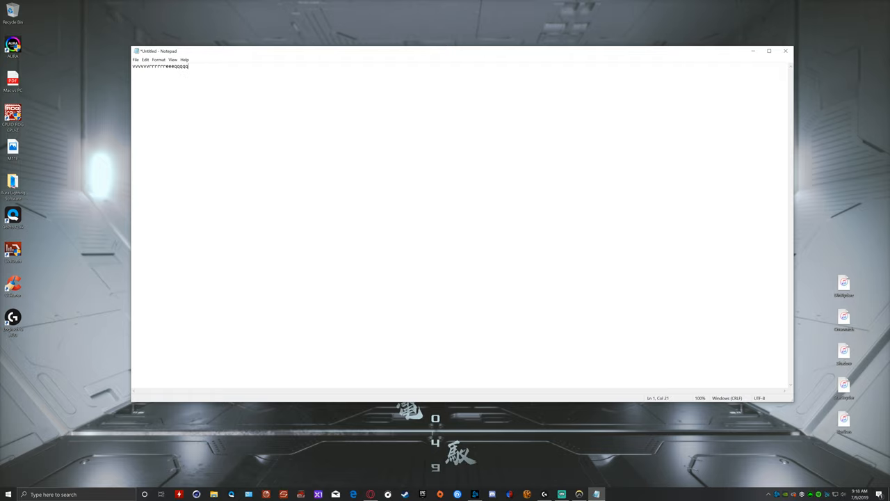
type("fffff")
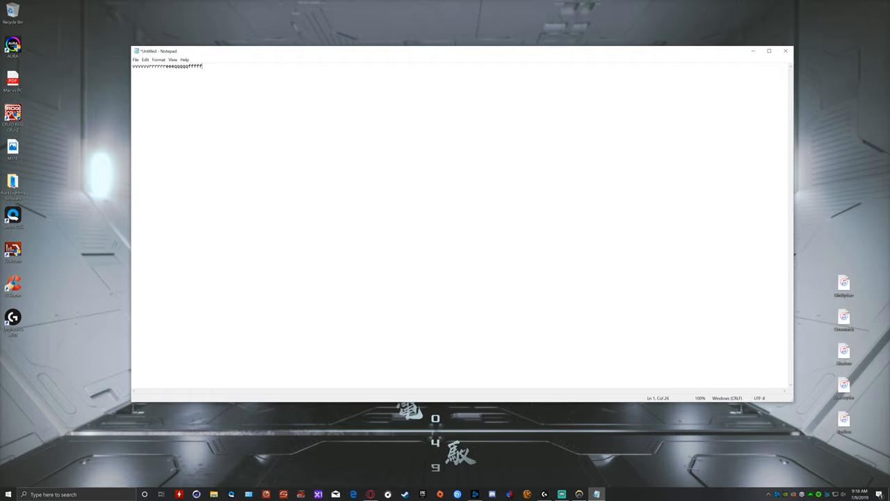
left_click(786, 51)
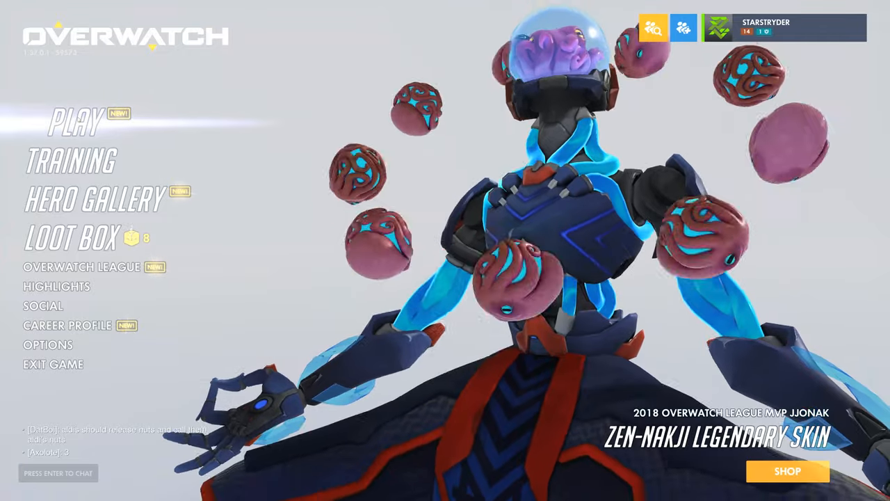
Start a Quick Play match search from Overwatch's PLAY menu
left_click(73, 121)
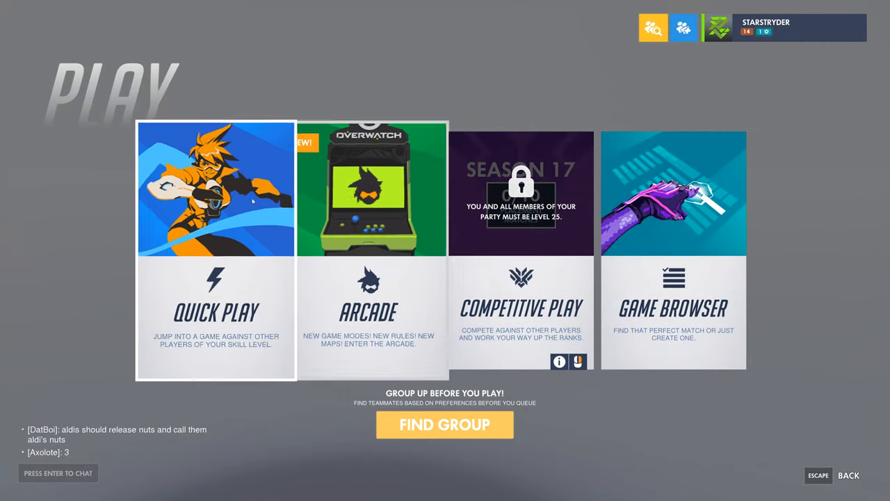
left_click(215, 250)
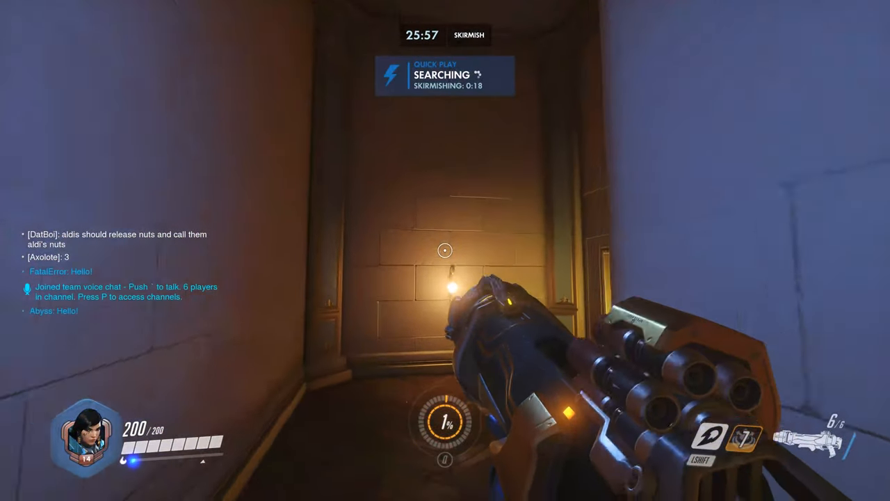
mouse_move(445, 250)
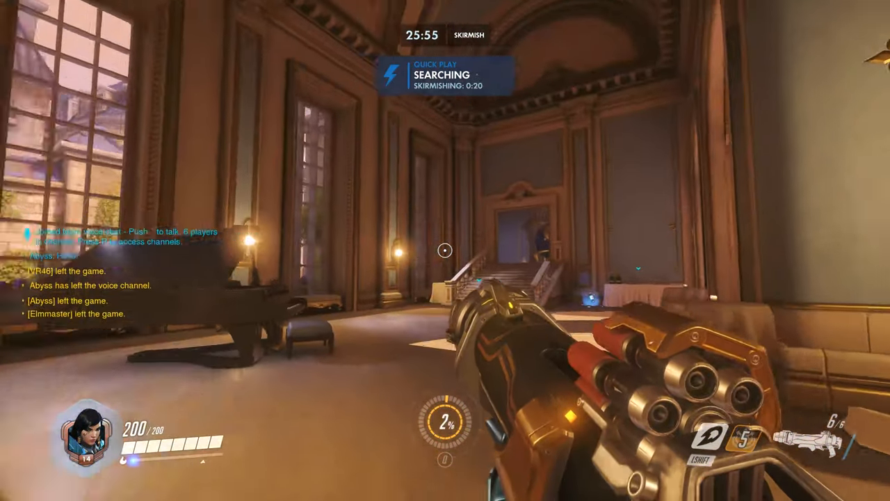
Fire Pharah's weapon around the skirmish map while the search runs
left_click(446, 251)
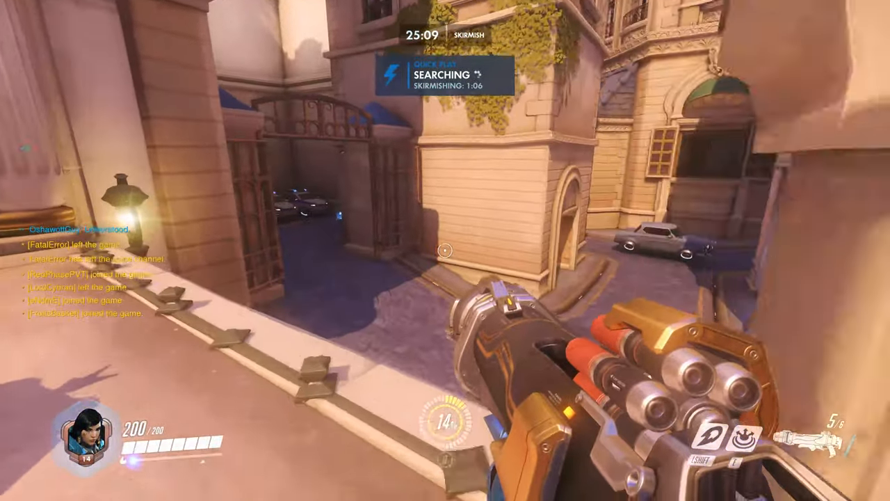
mouse_move(445, 250)
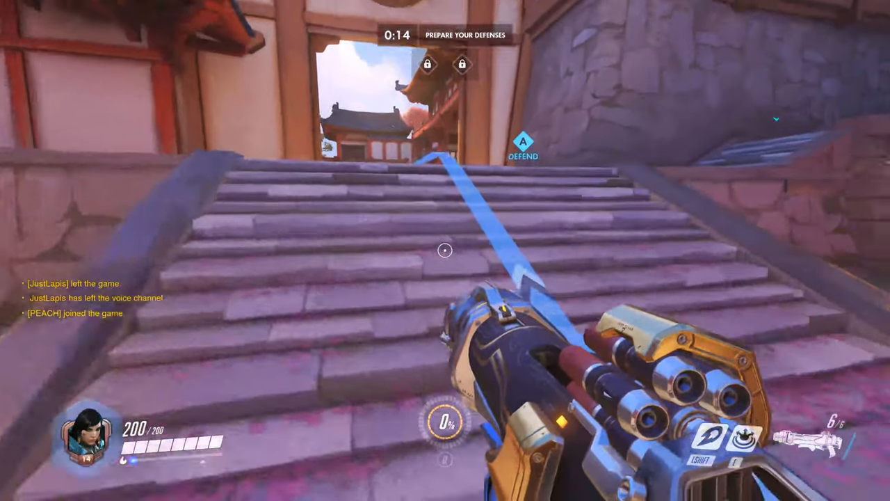
mouse_move(445, 250)
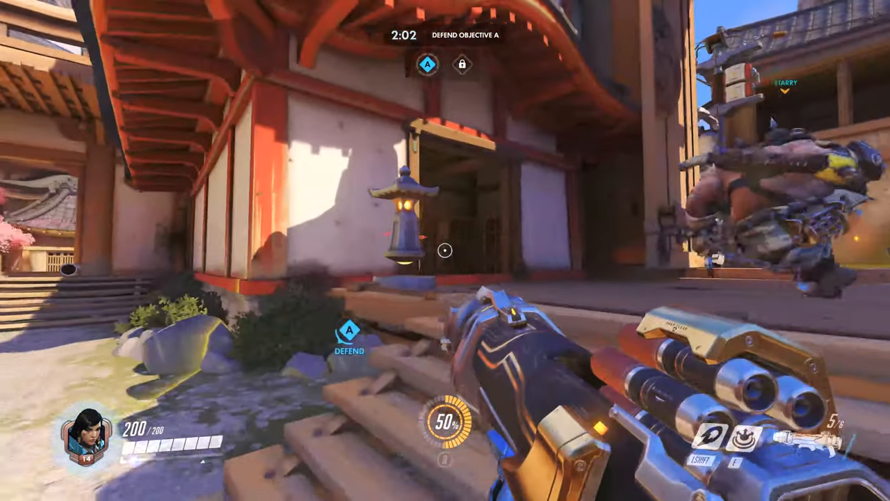
Shoot at an enemy near Objective A on Hanamura
left_click(445, 250)
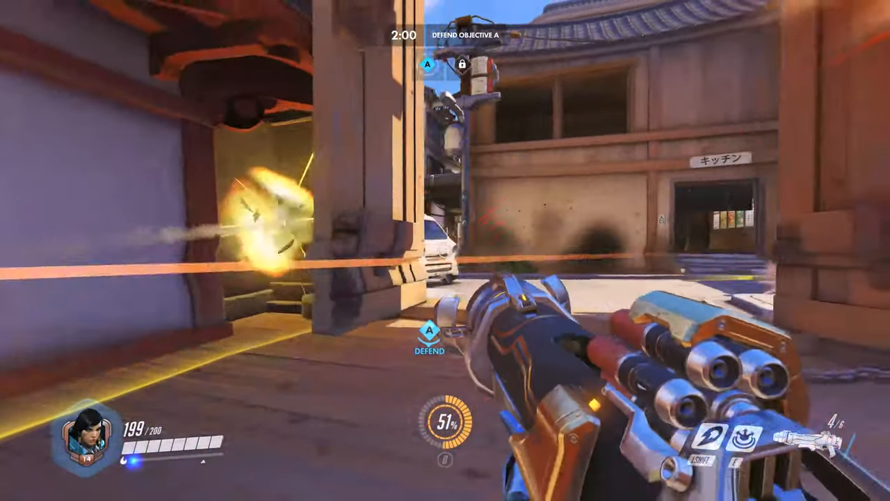